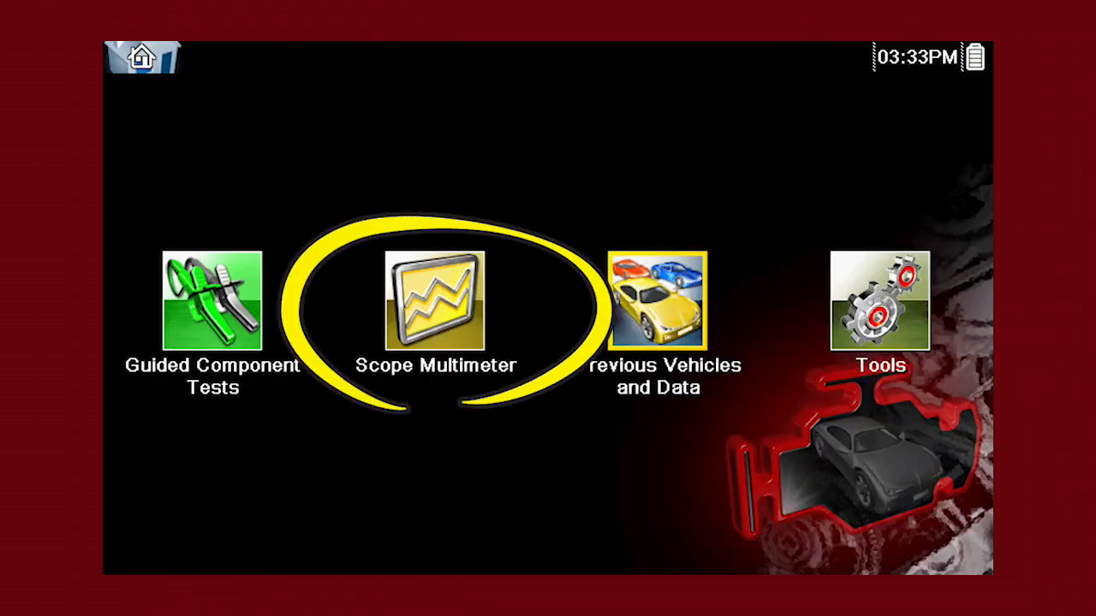
Open the Scope Multimeter and choose the Digital Multimeter profile to list its measurements.
click(433, 300)
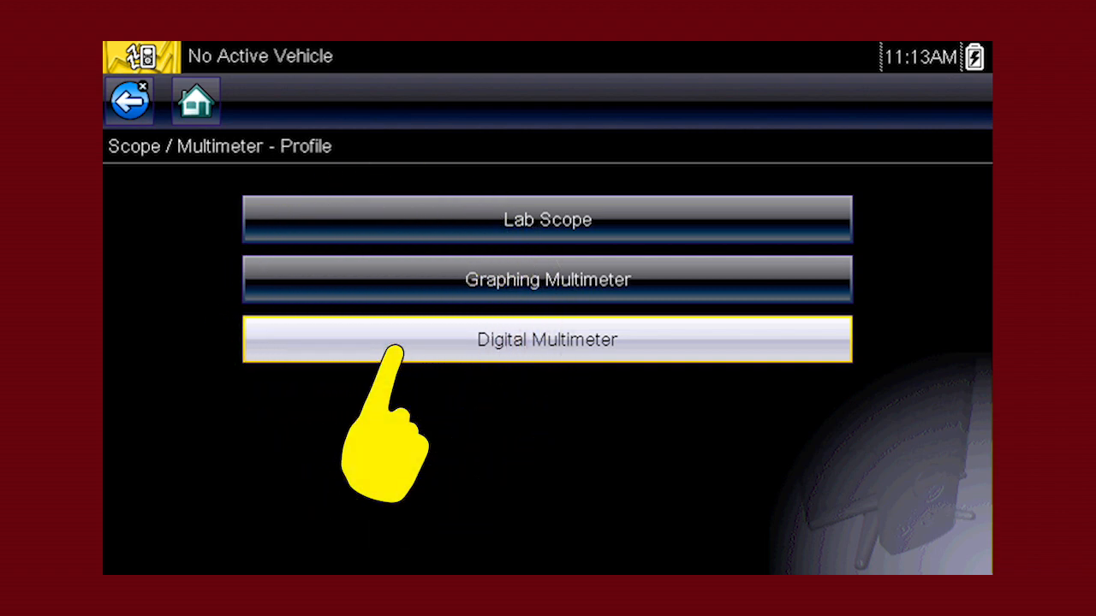
click(548, 339)
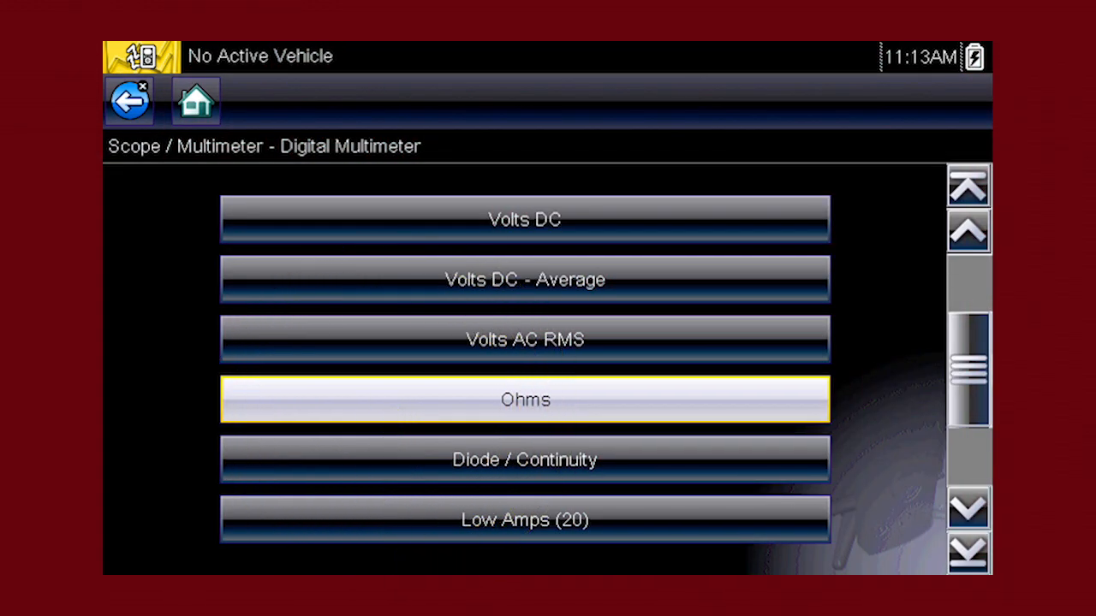
Start the Ohms test and confirm probe calibration with the Ch1 and Ch2 leads connected.
click(524, 400)
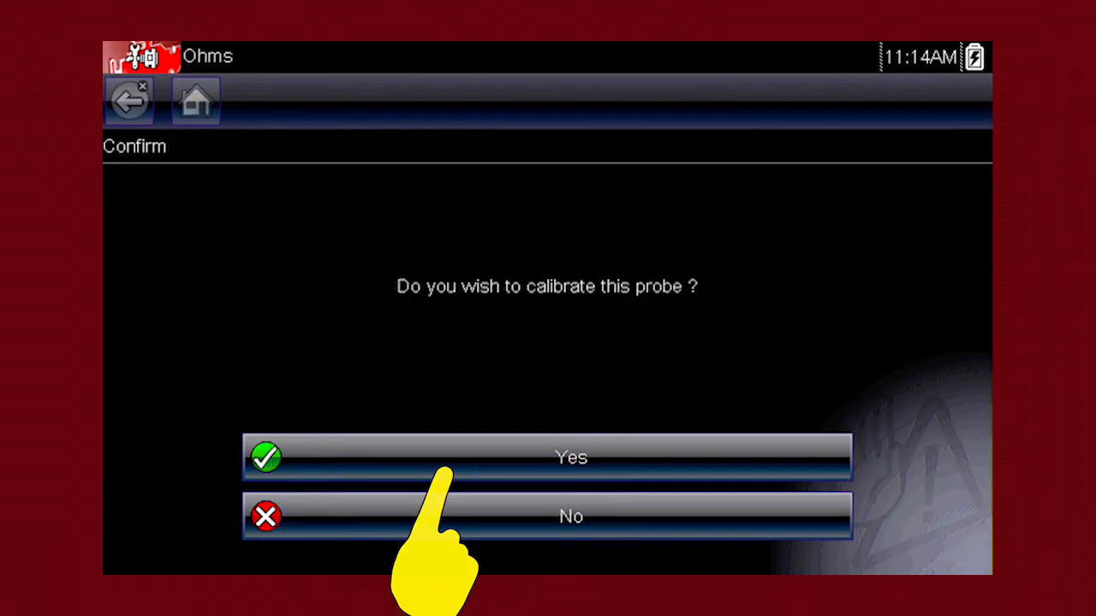
click(548, 456)
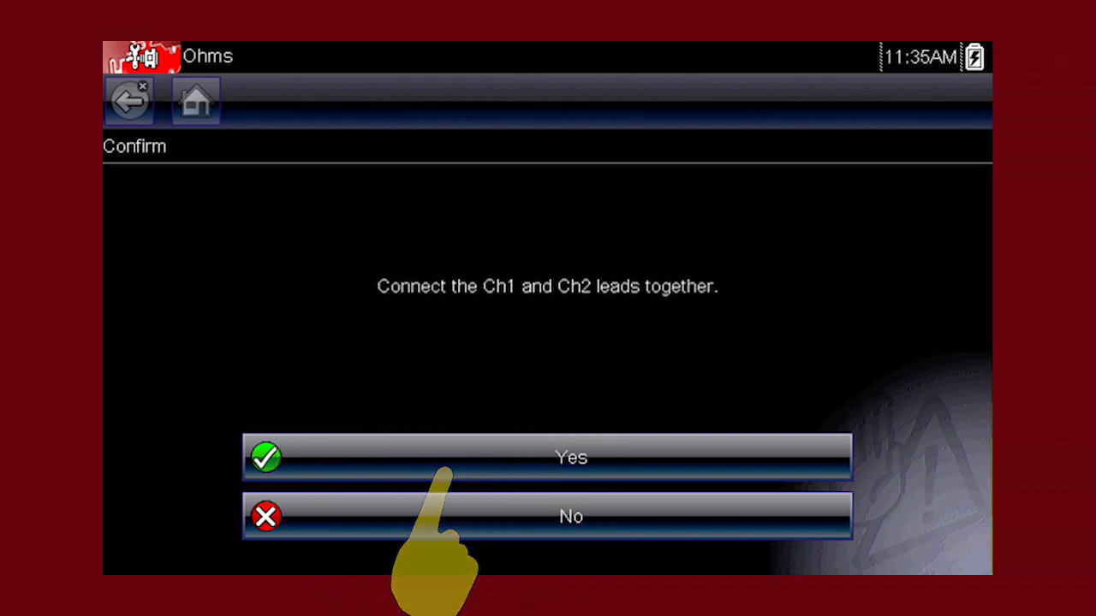
click(548, 456)
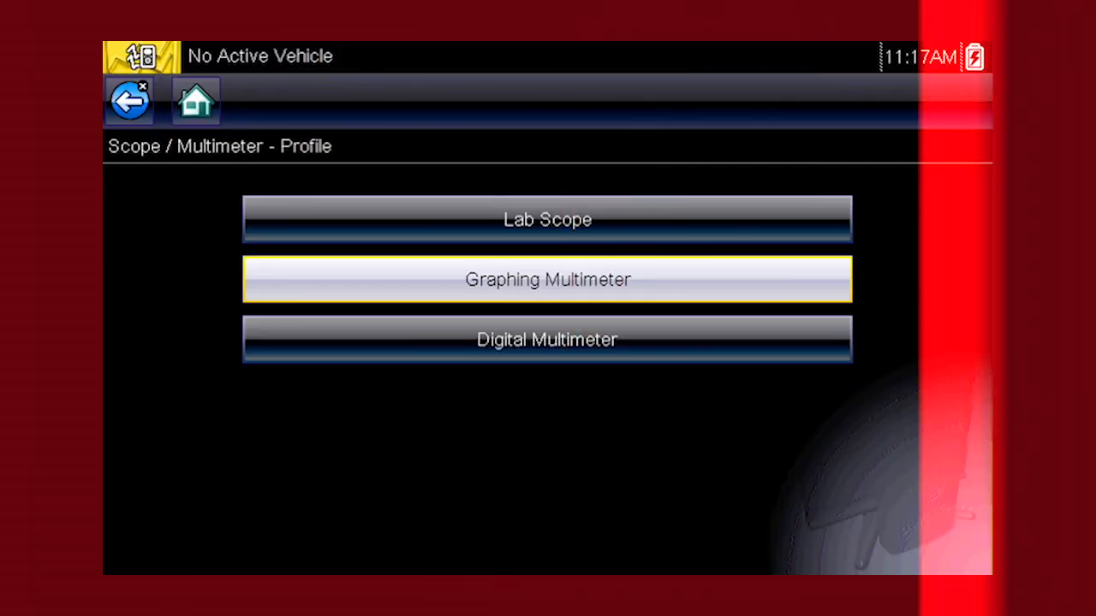
Choose the Graphing Multimeter profile to list Dual Graphing Meter, Volts DC and Frequency.
click(548, 279)
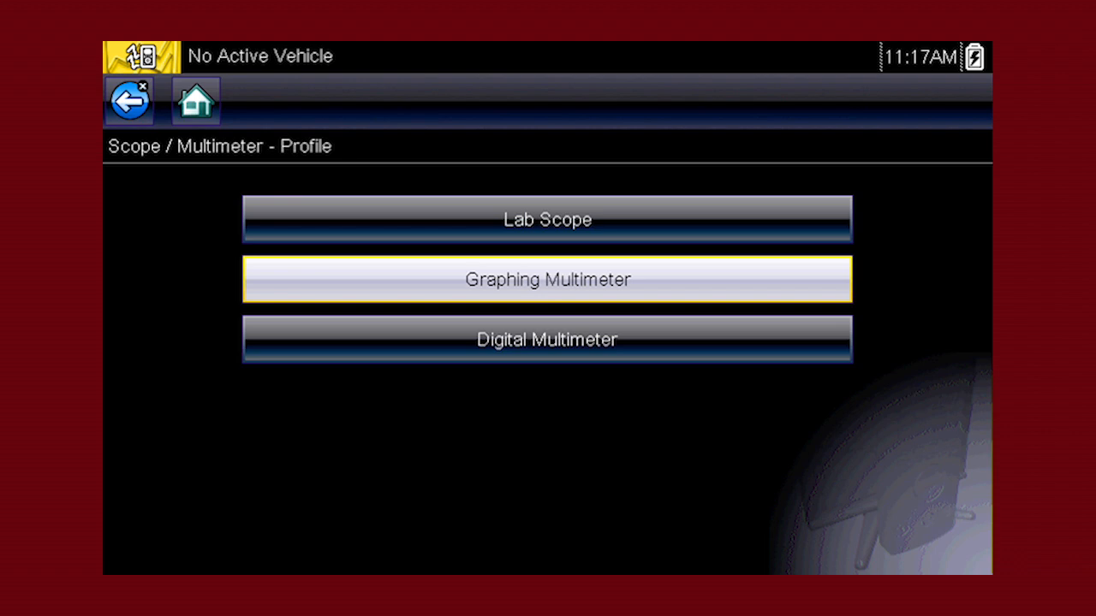
click(546, 279)
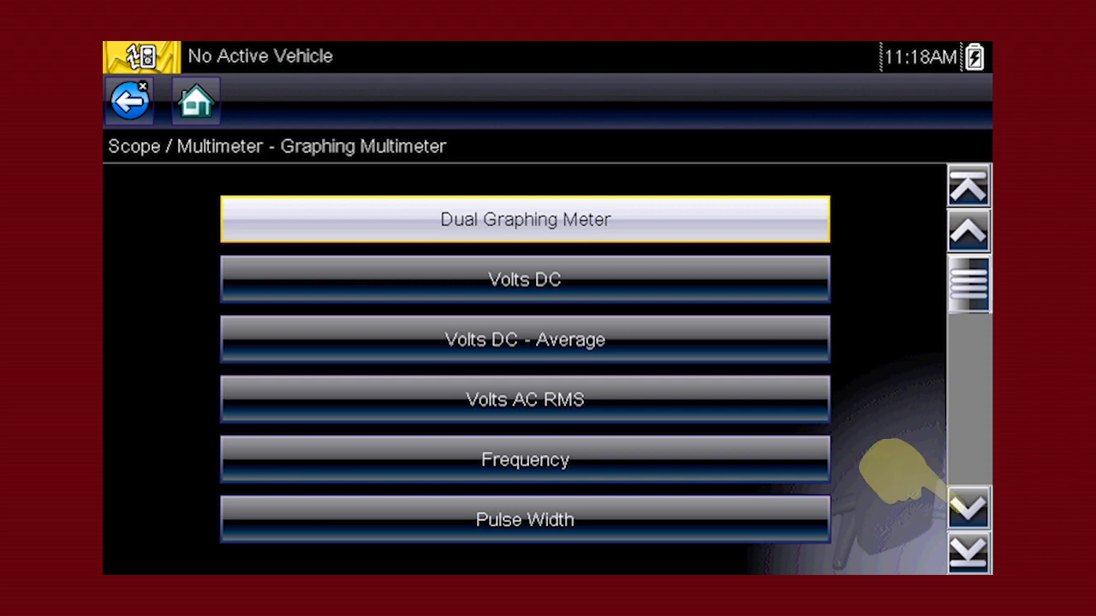
Start one of the graphing meter measurements, leaving Volts DC as the chosen test.
click(970, 507)
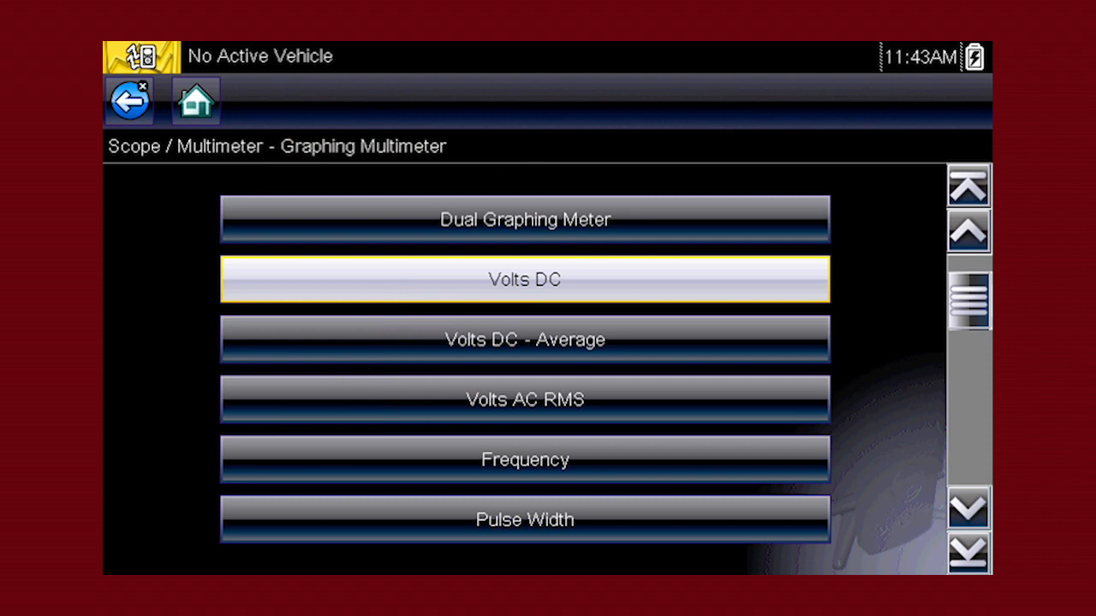
Graph Volts DC on channel 1 and slide back through the recorded voltage buffer.
click(524, 279)
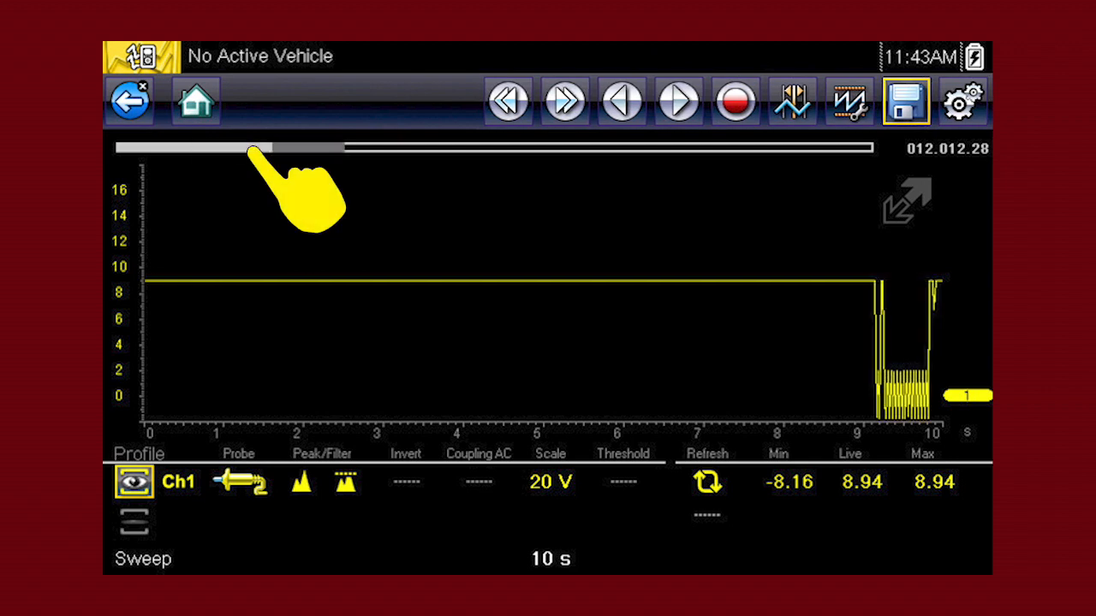
drag(265, 147, 403, 148)
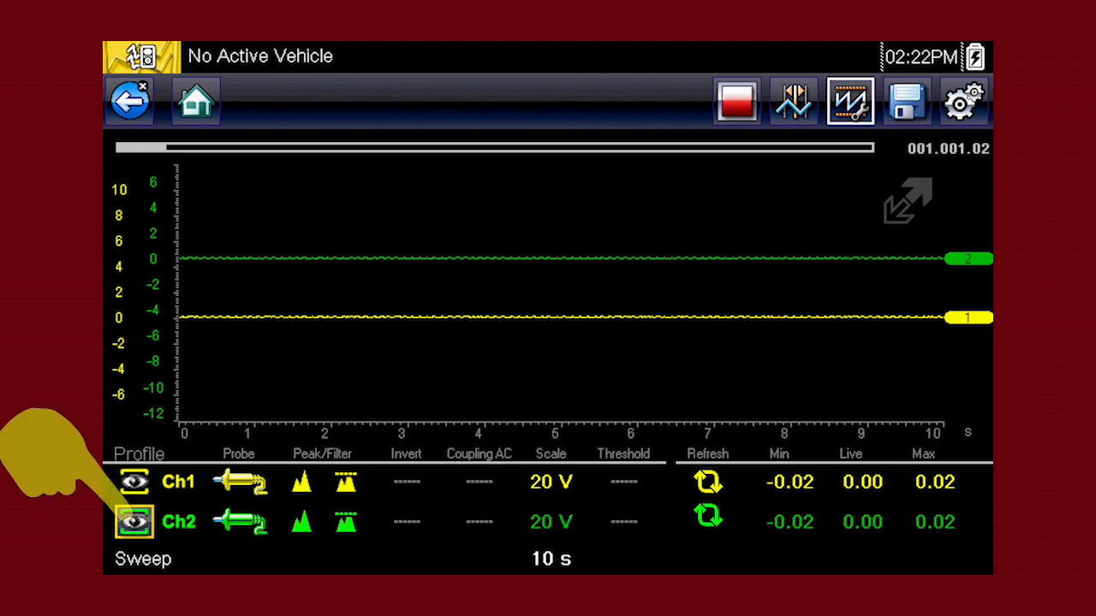
Hide the channel 2 trace and scroll the Ch1 probe list toward Low Amps (20).
click(133, 522)
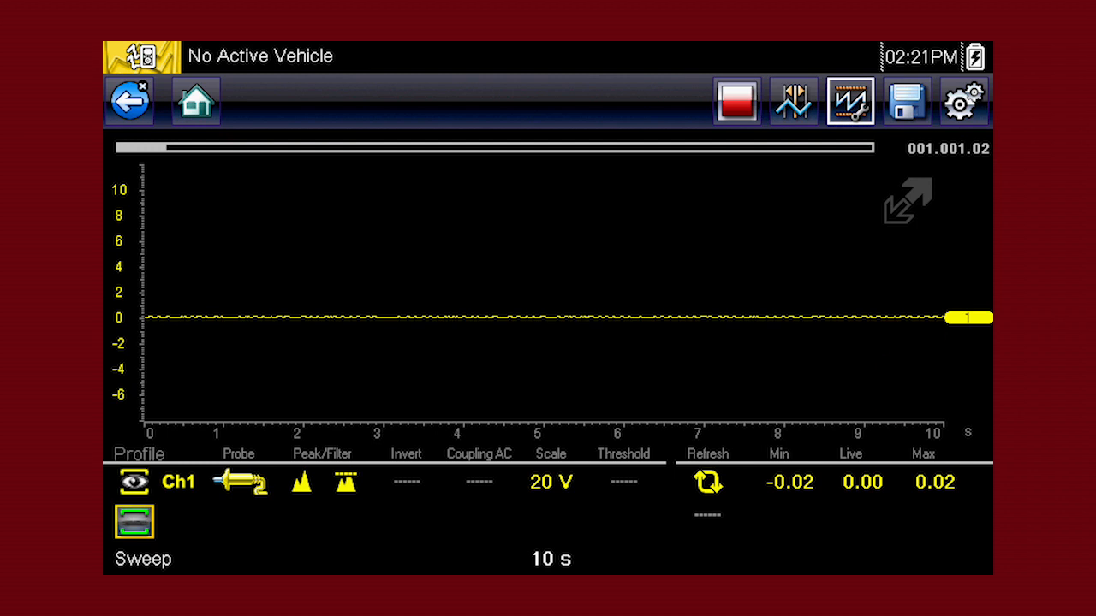
drag(967, 317, 968, 236)
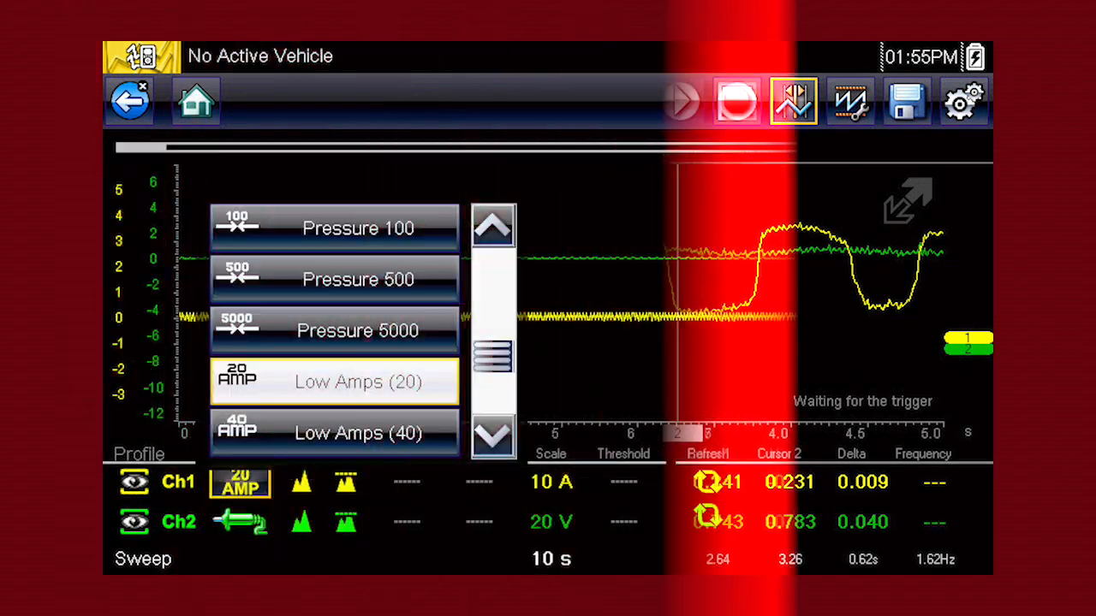
Choose the 10 kV ignition probe for channel 1, giving a triggered 10 ms trace.
click(850, 101)
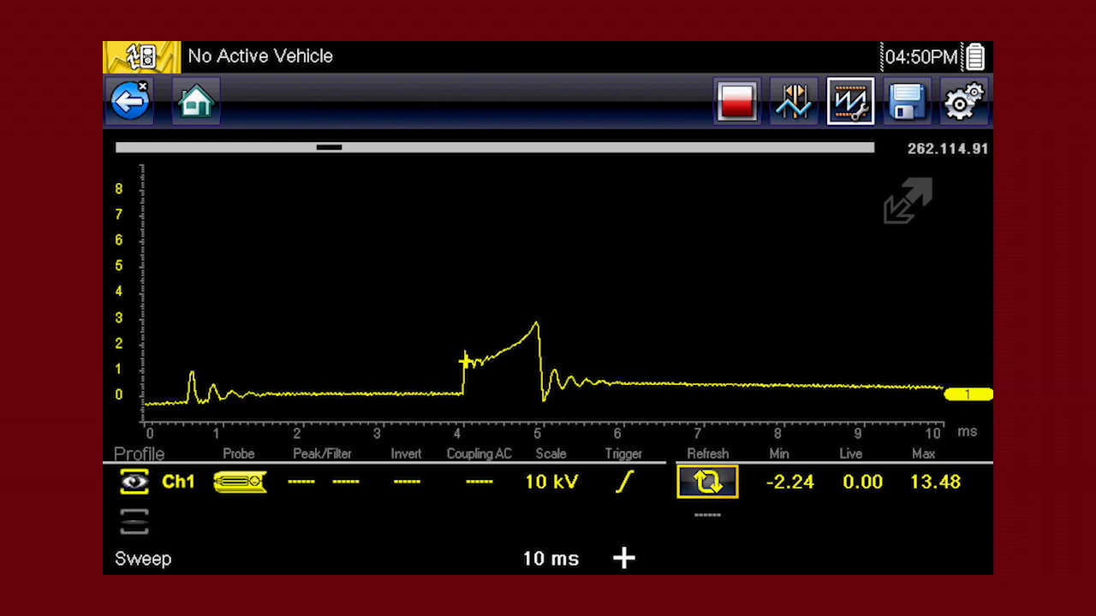
click(301, 482)
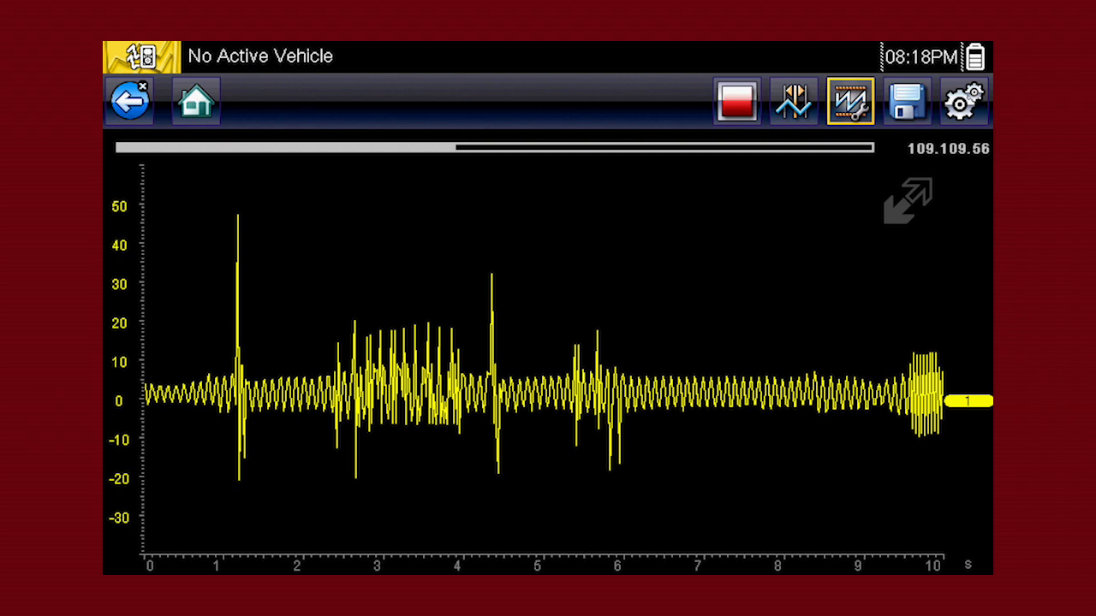
Leave full-screen so the Ch1 panel shows 100 mV scale and 10 s sweep again.
click(908, 199)
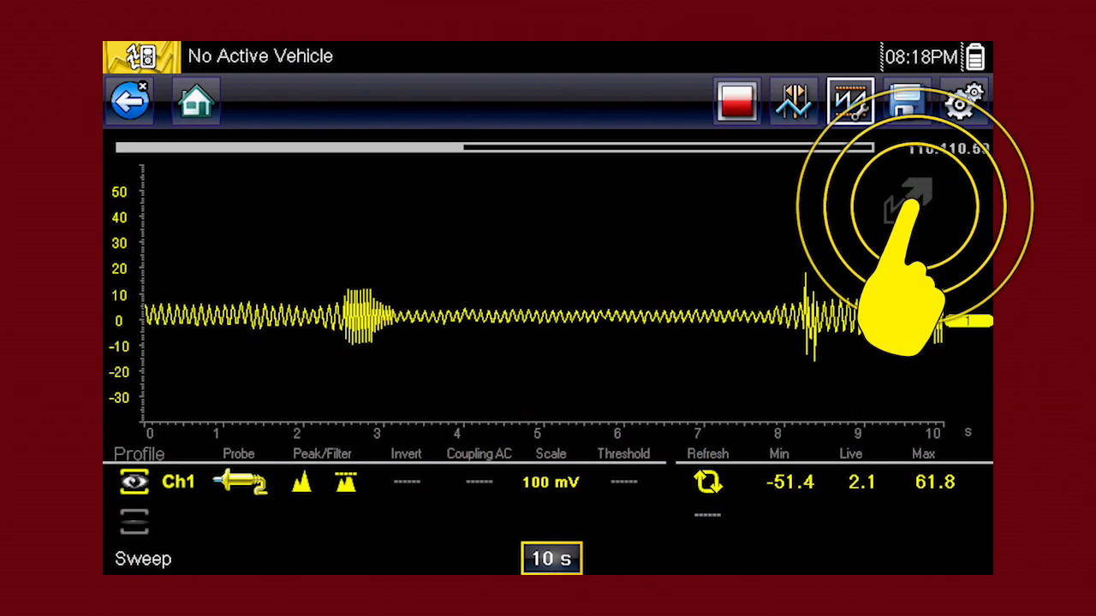